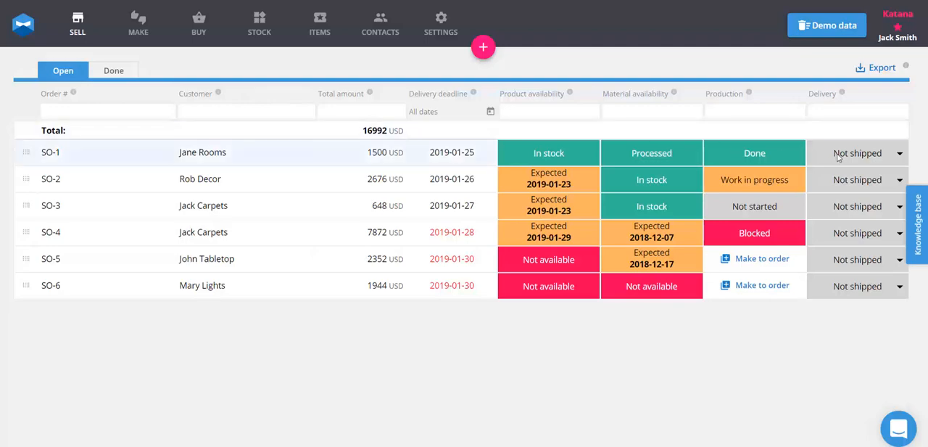
Browse the schedule, stock and integrations, then cancel a Shopify connection.
{"action": "left_click", "coordinate": [895, 152]}
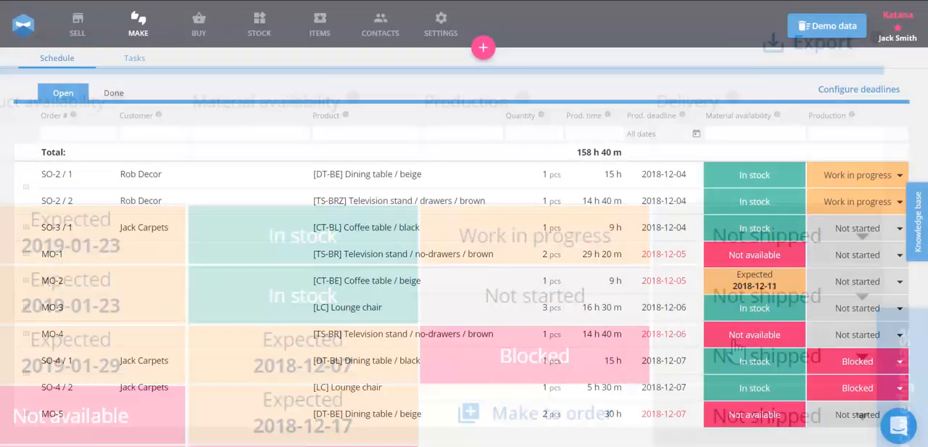
{"action": "left_click", "coordinate": [259, 23]}
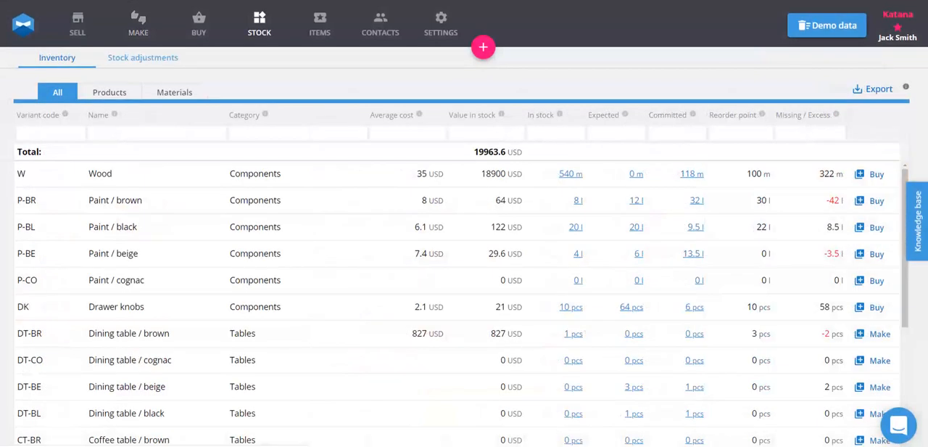
{"action": "left_click", "coordinate": [77, 24]}
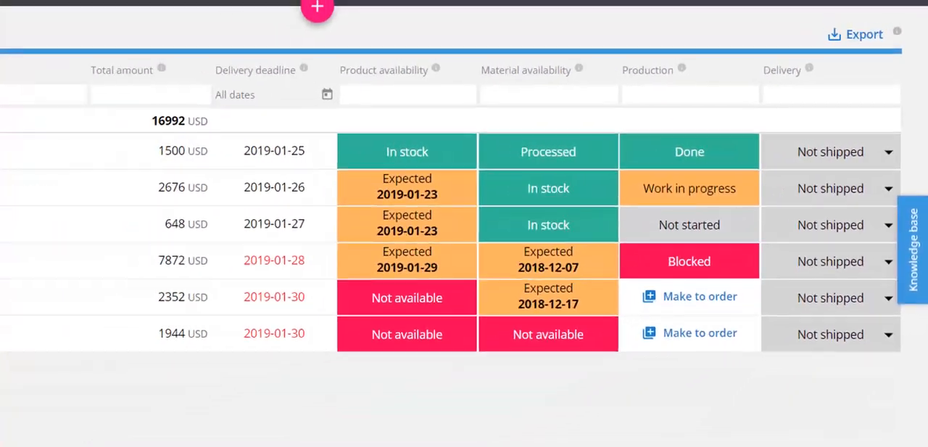
{"action": "left_click", "coordinate": [441, 21]}
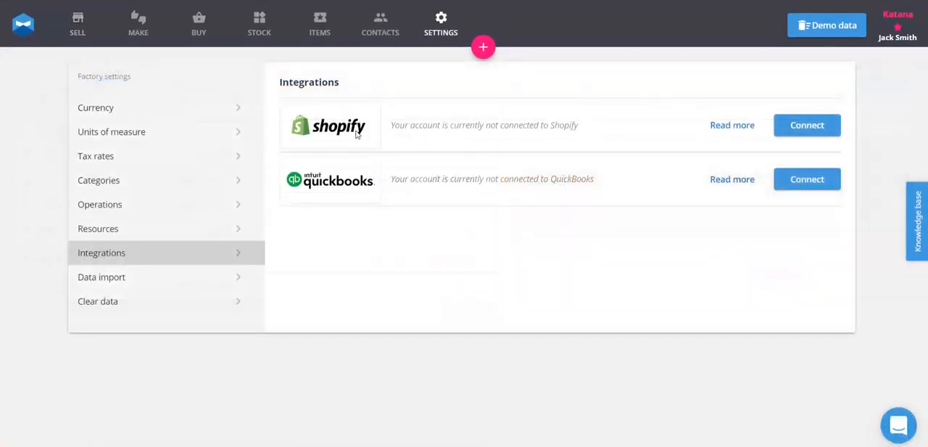
{"action": "left_click", "coordinate": [806, 125]}
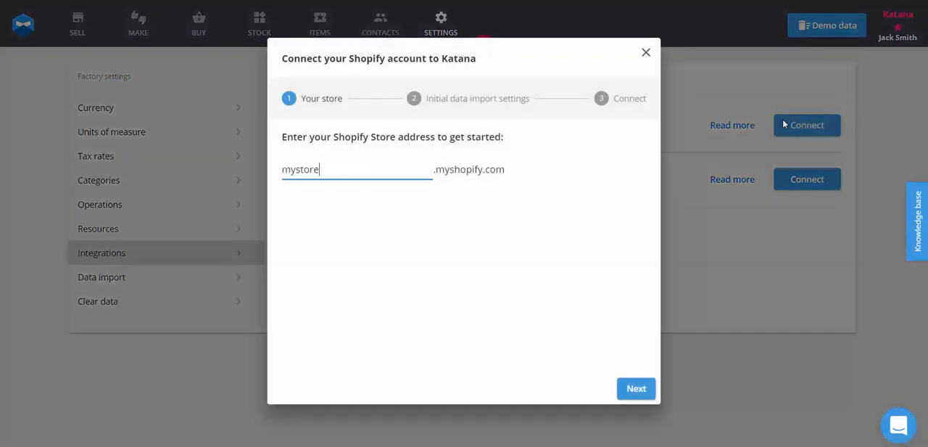
{"action": "left_click", "coordinate": [645, 52]}
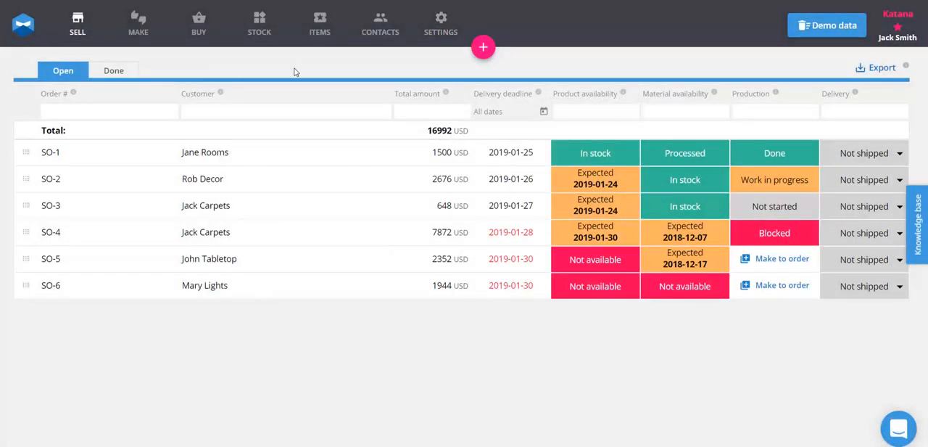
Create a Jack Carpets sales order for four [CT-BL] Coffee table / black and make them to order.
{"action": "left_click", "coordinate": [483, 47]}
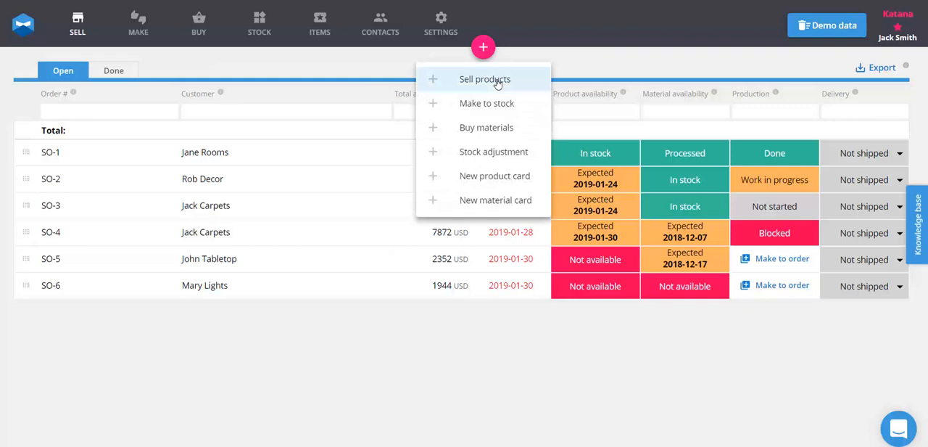
{"action": "left_click", "coordinate": [484, 79]}
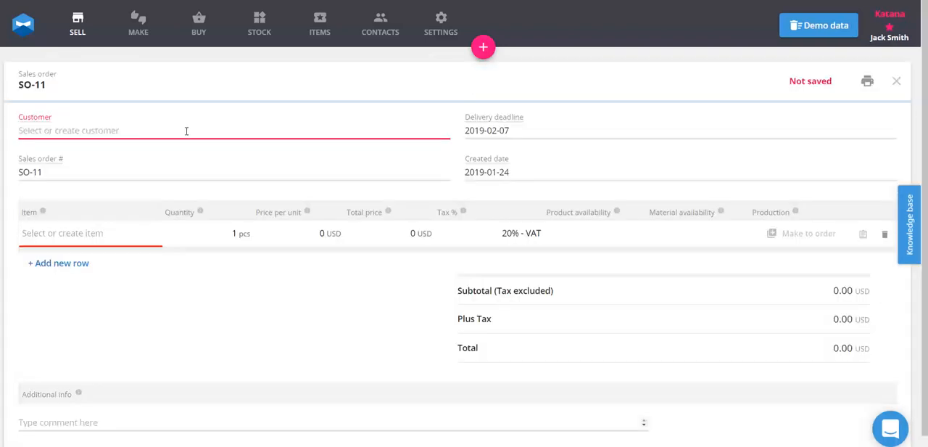
{"action": "type", "text": "[CT-BL] Coffee table / black"}
{"action": "type", "text": "Jack Carpets"}
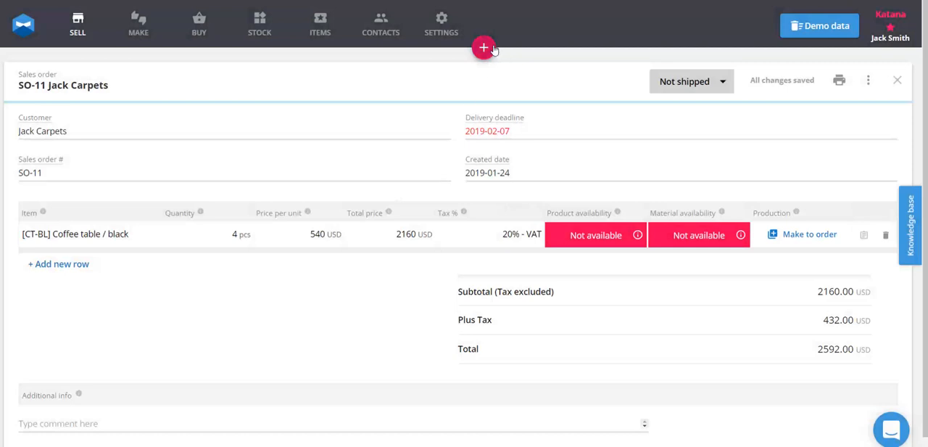
{"action": "left_click", "coordinate": [484, 48]}
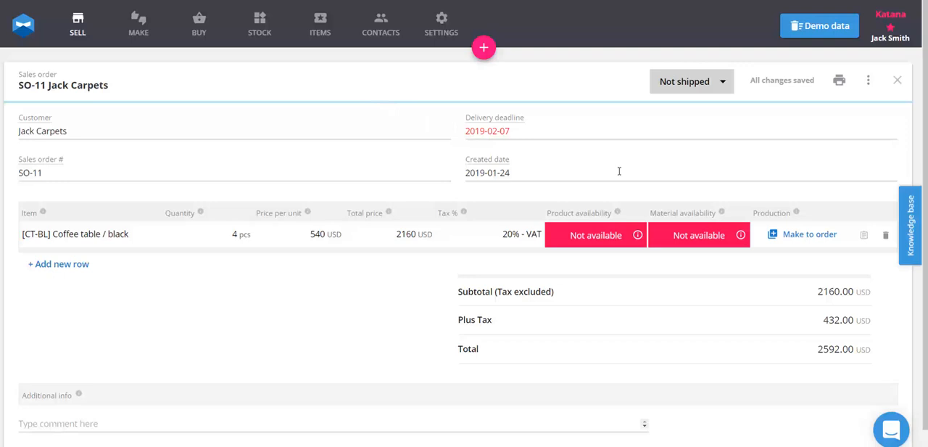
{"action": "left_click", "coordinate": [808, 234]}
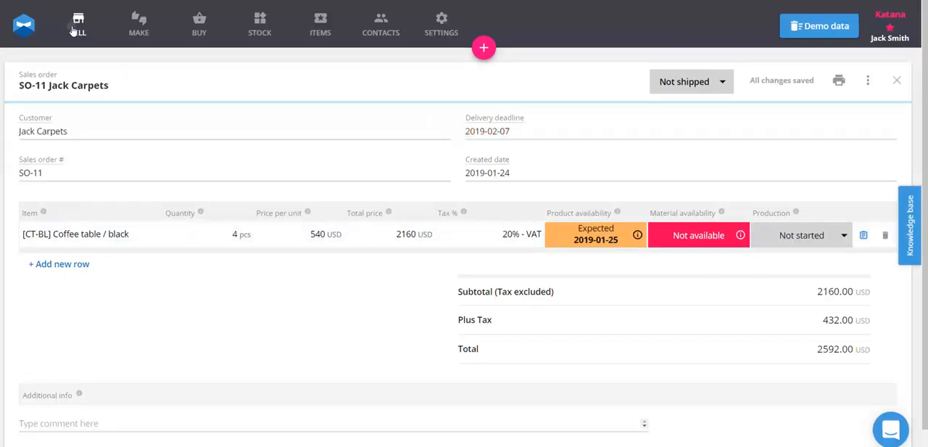
Make SO-5's products to order from the sales orders list, then view stock inventory.
{"action": "left_click", "coordinate": [78, 24]}
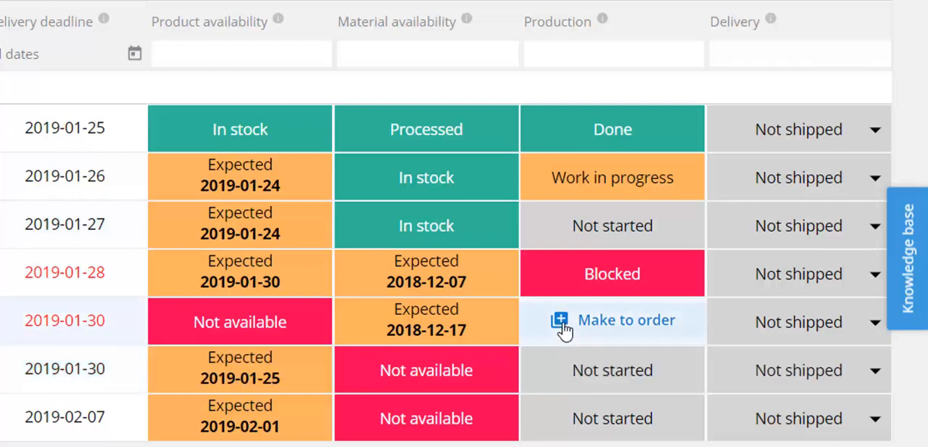
{"action": "left_click", "coordinate": [612, 320]}
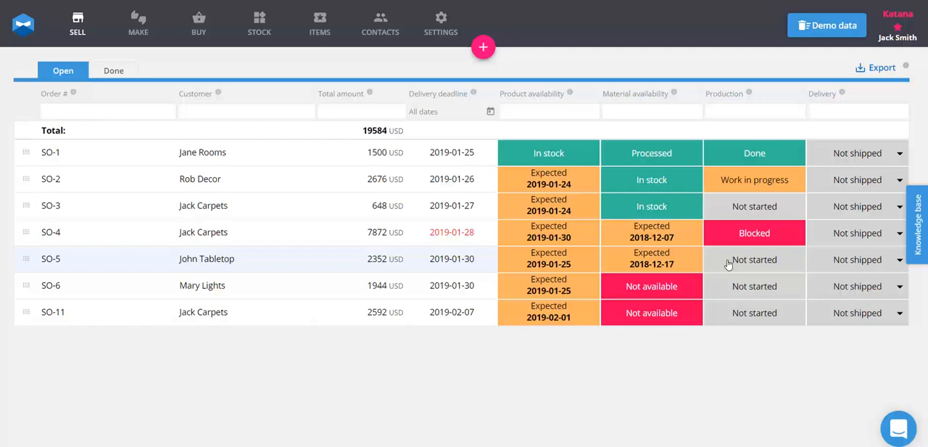
{"action": "left_click", "coordinate": [259, 23]}
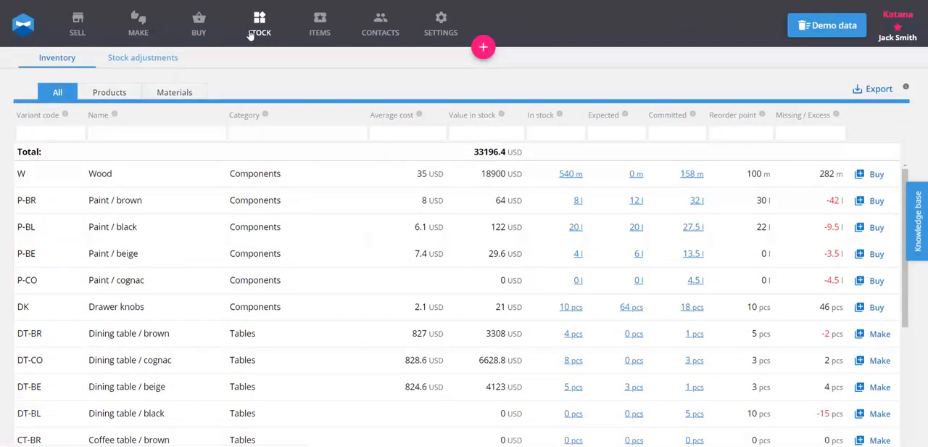
From the Products stock view, make 15 black dining tables as order MO-6.
{"action": "left_click", "coordinate": [109, 92]}
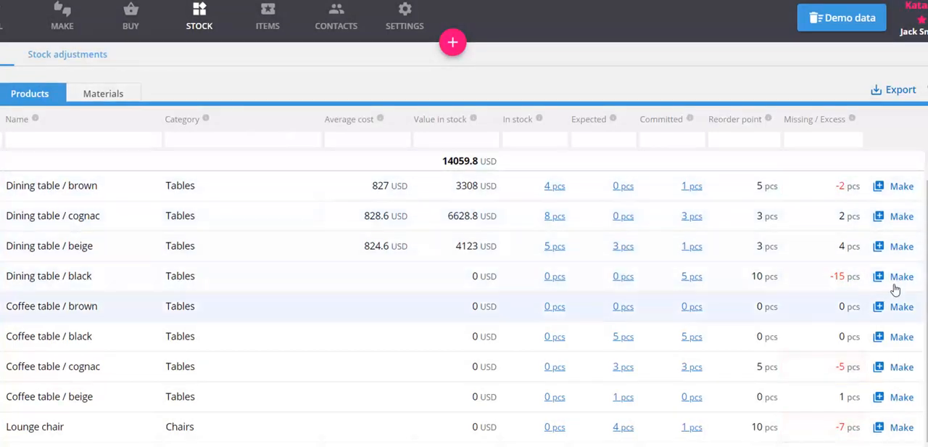
{"action": "left_click", "coordinate": [901, 276]}
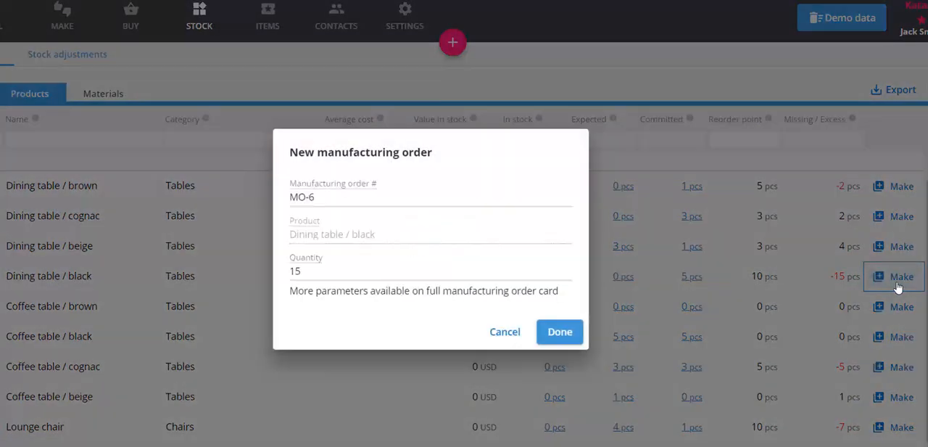
{"action": "left_click", "coordinate": [560, 331]}
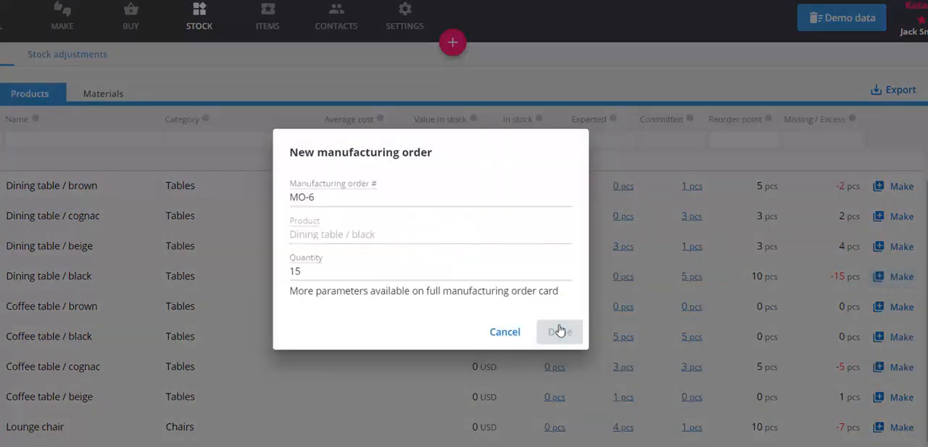
{"action": "left_click", "coordinate": [559, 332]}
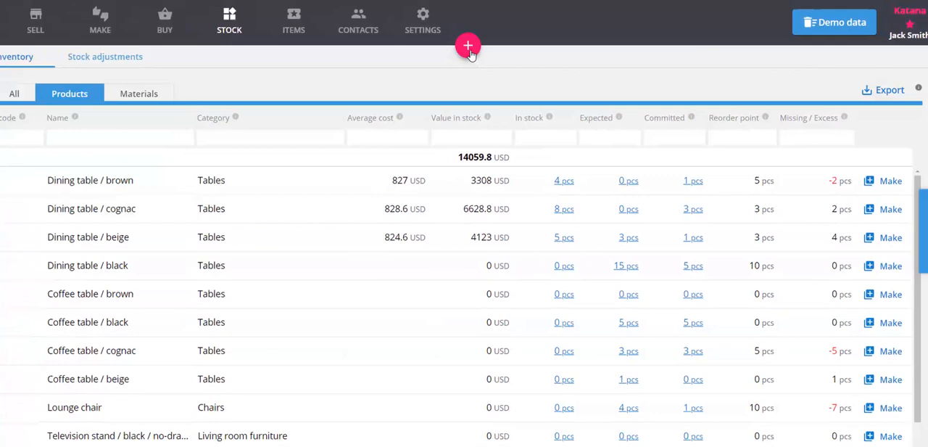
Create make-to-stock order MO-8 for ten Dining table / cognac.
{"action": "left_click", "coordinate": [467, 48]}
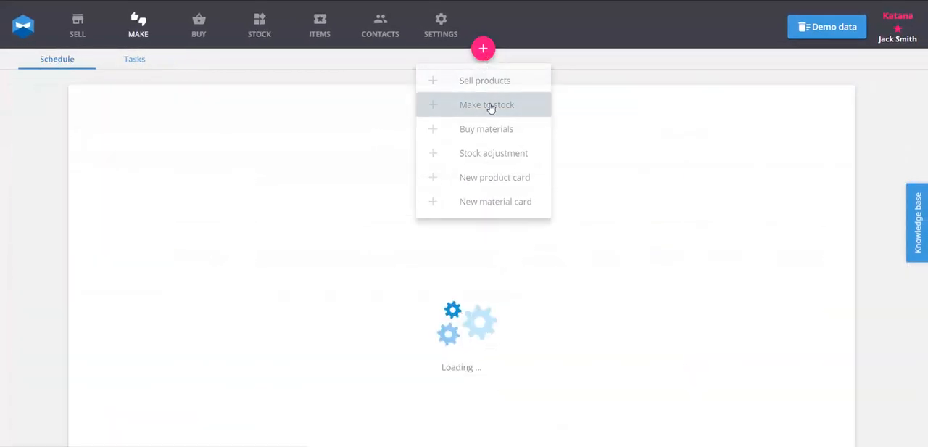
{"action": "left_click", "coordinate": [486, 105]}
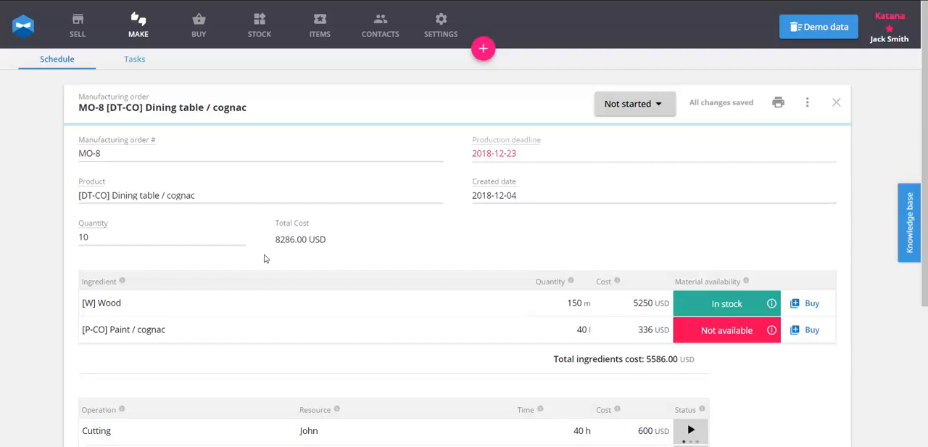
{"action": "left_click", "coordinate": [836, 101]}
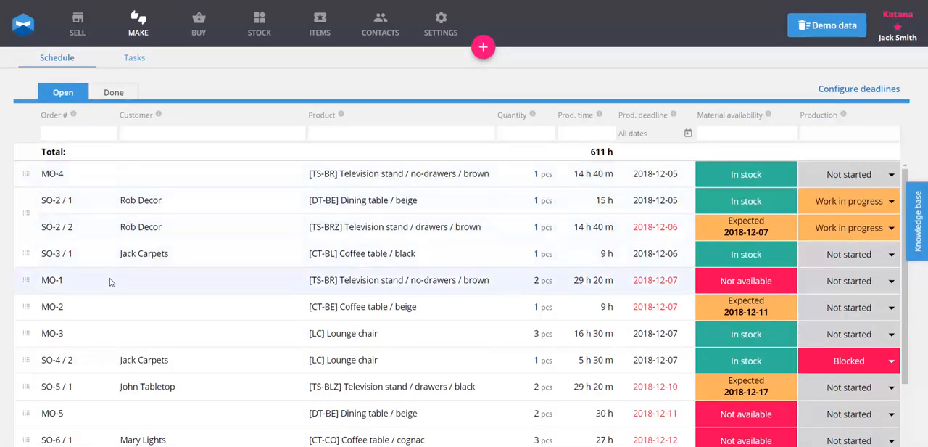
In MO-1, buy the missing screws on purchase order PO-9 for 324 screws.
{"action": "left_click", "coordinate": [52, 280]}
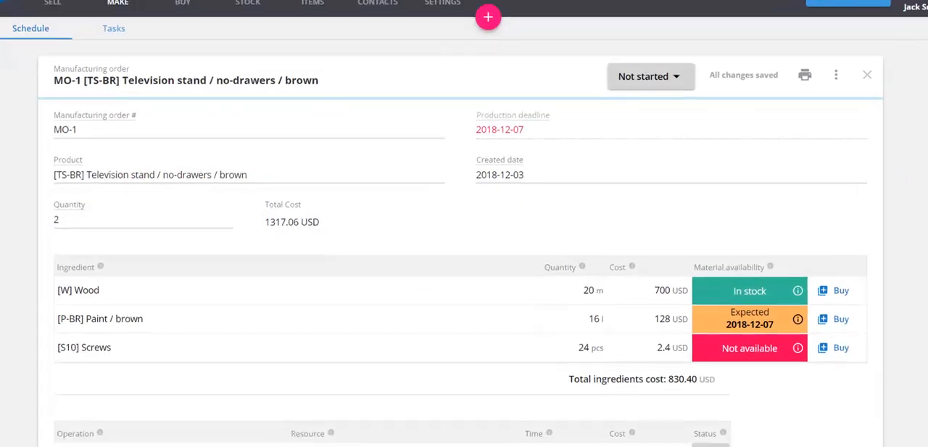
{"action": "scroll", "scroll_direction": "down", "scroll_amount": 3}
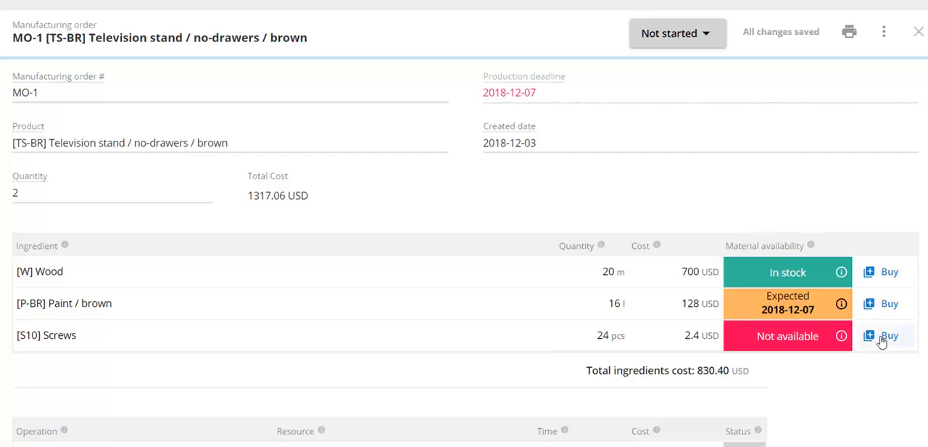
{"action": "left_click", "coordinate": [889, 335]}
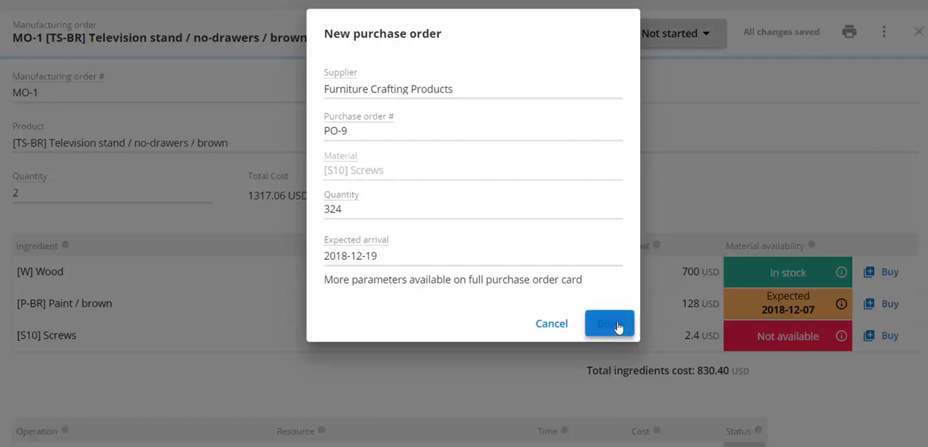
{"action": "left_click", "coordinate": [609, 323]}
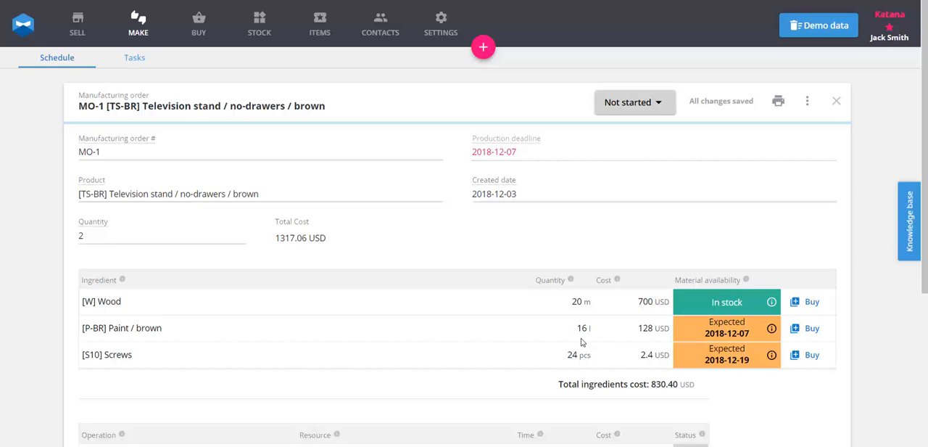
{"action": "left_click", "coordinate": [482, 46]}
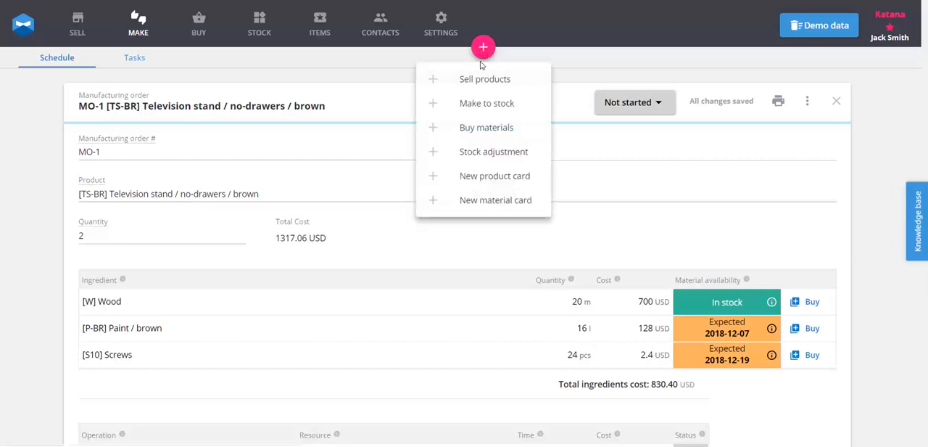
{"action": "mouse_move", "coordinate": [400, 101]}
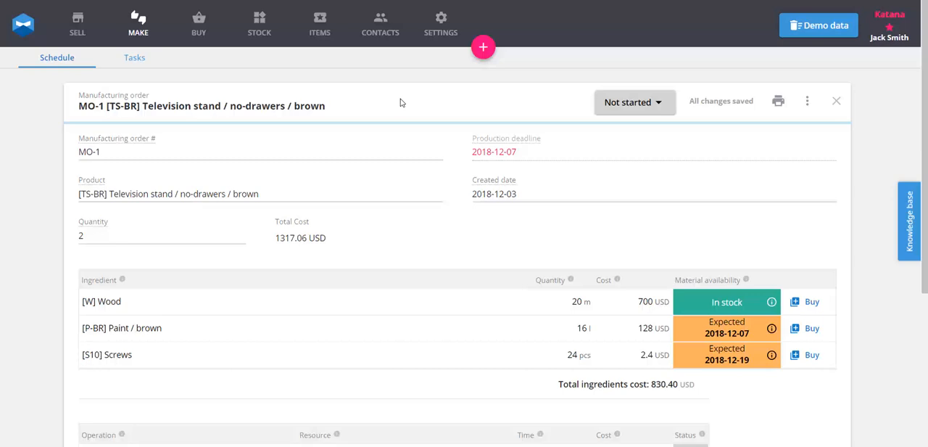
{"action": "scroll", "scroll_direction": "down", "scroll_amount": 3}
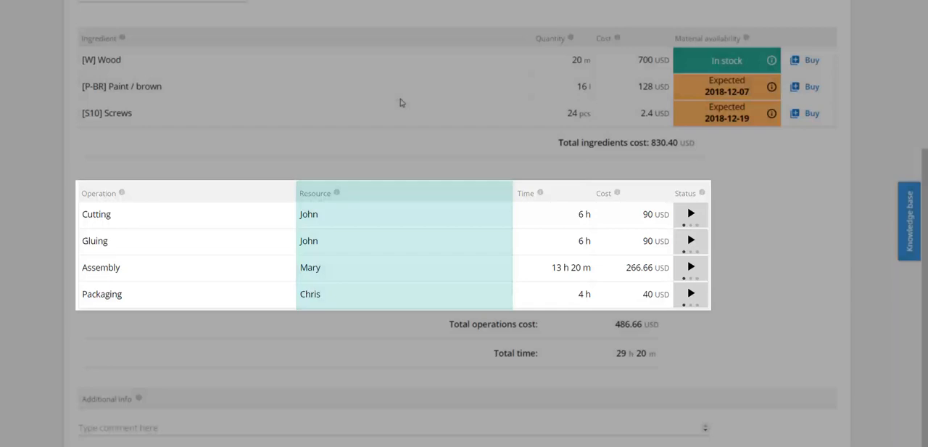
Complete MO-1's Cutting task, start its Gluing task, then view purchase orders.
{"action": "left_click", "coordinate": [134, 57]}
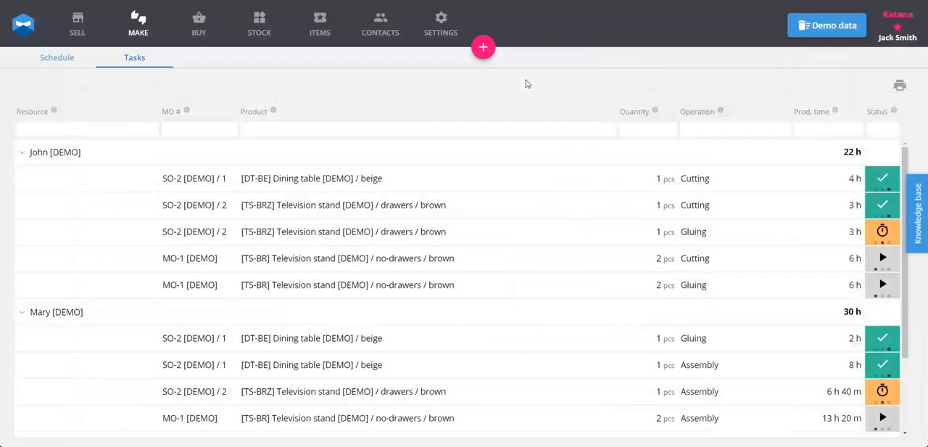
{"action": "left_click", "coordinate": [138, 23]}
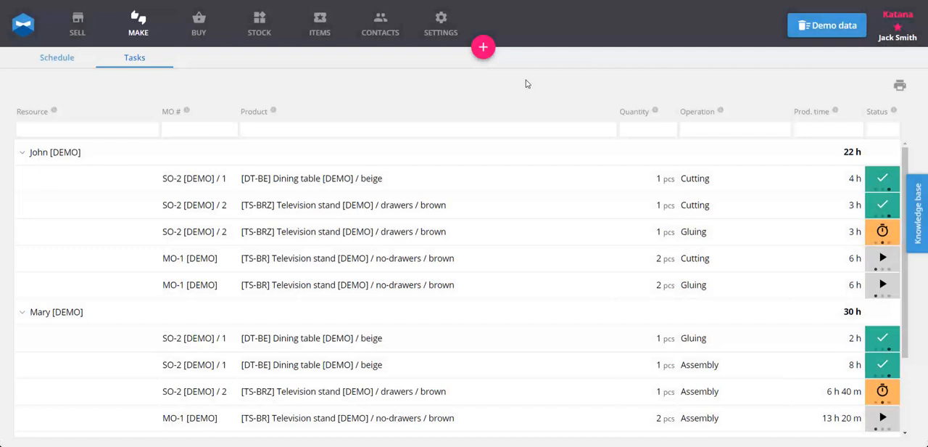
{"action": "mouse_move", "coordinate": [614, 128]}
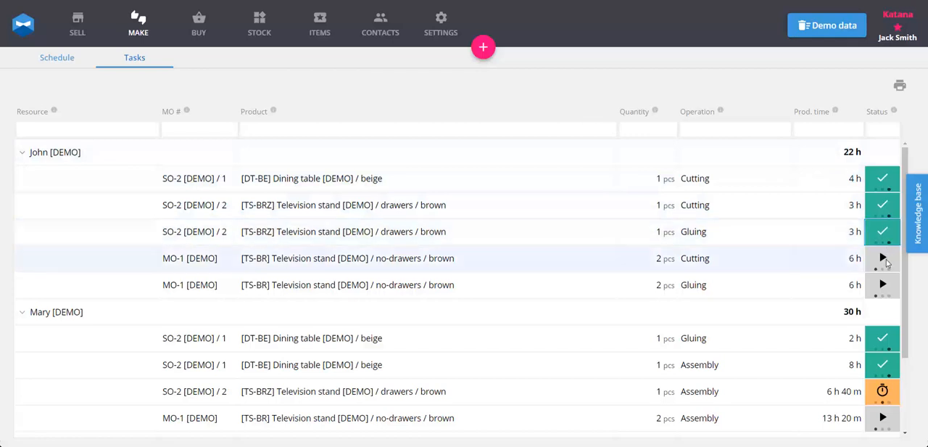
{"action": "left_click", "coordinate": [882, 258]}
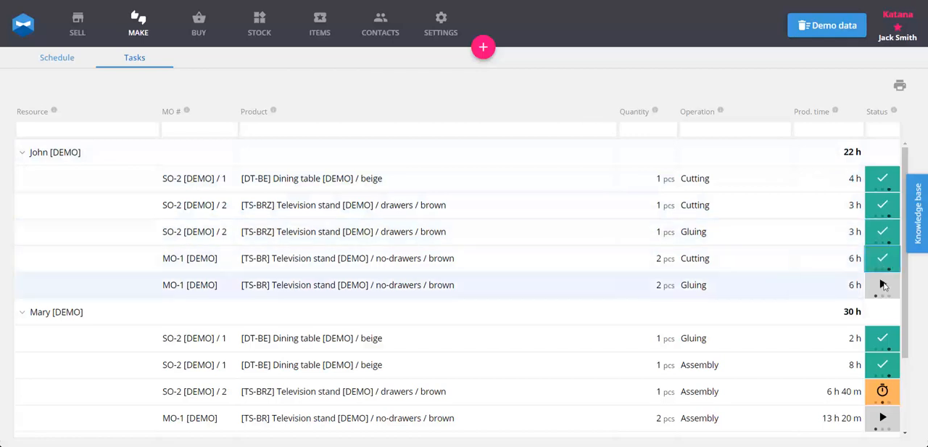
{"action": "left_click", "coordinate": [882, 284]}
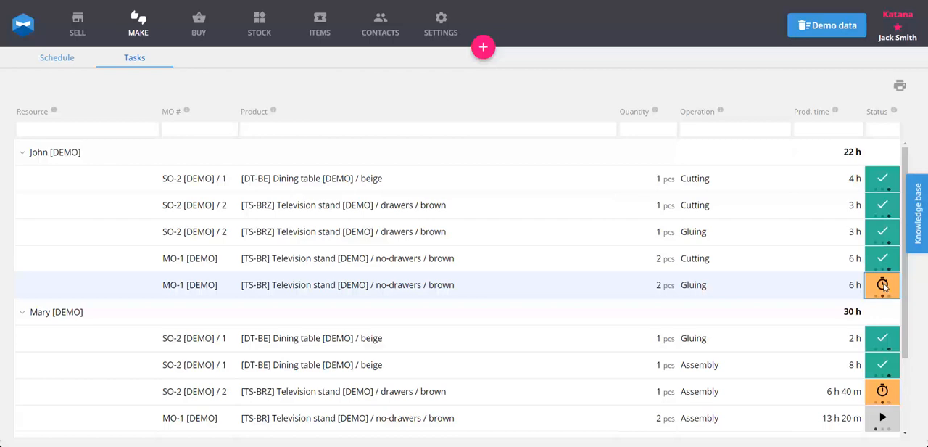
{"action": "left_click", "coordinate": [198, 23]}
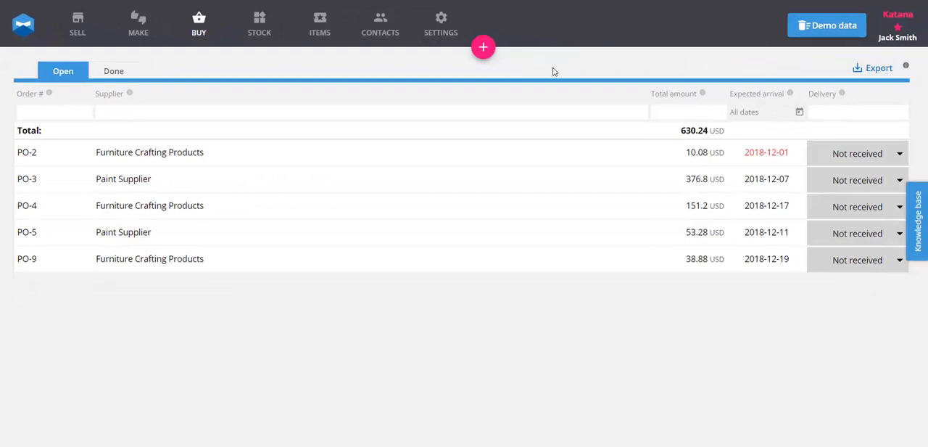
{"action": "mouse_move", "coordinate": [848, 144]}
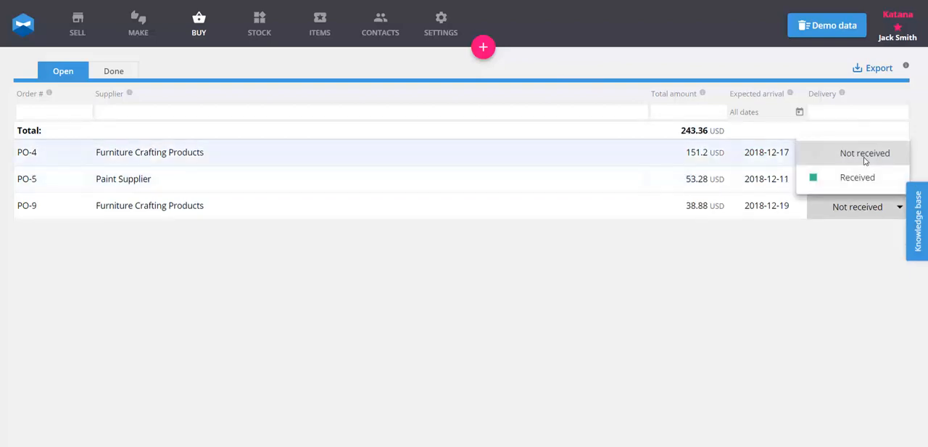
Set PO-2 and PO-3 delivery to Received and return to the production schedule.
{"action": "left_click", "coordinate": [138, 22]}
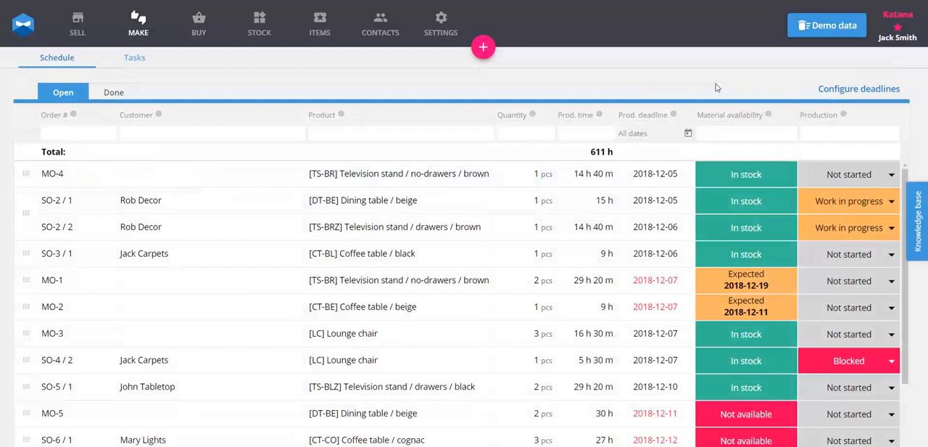
Set production Done for SO-2 and SO-3/1 and Work in progress for MO-4.
{"action": "left_click", "coordinate": [849, 174]}
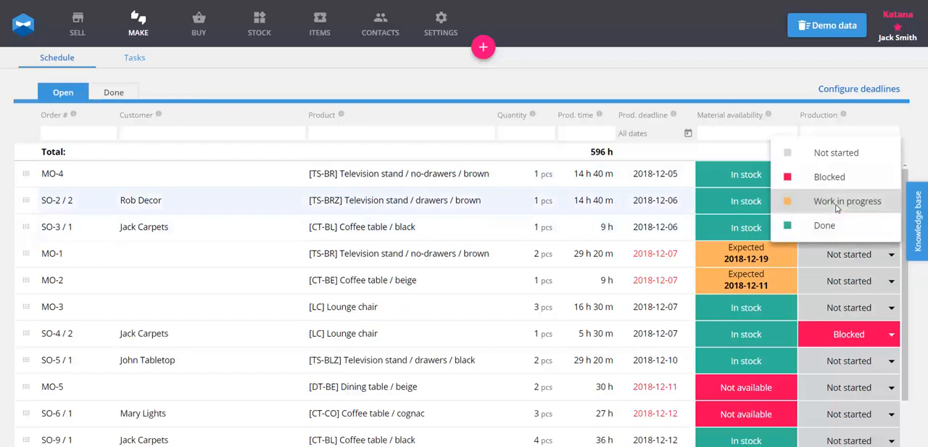
{"action": "left_click", "coordinate": [847, 201]}
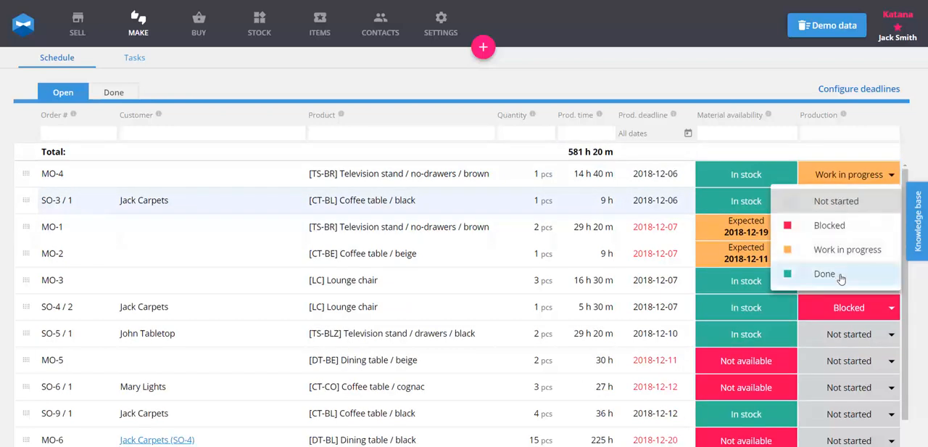
{"action": "left_click", "coordinate": [825, 274]}
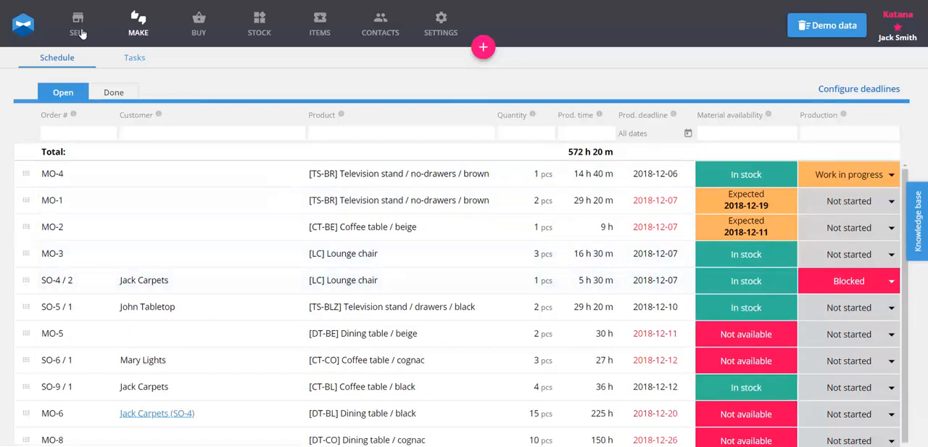
{"action": "left_click", "coordinate": [78, 23]}
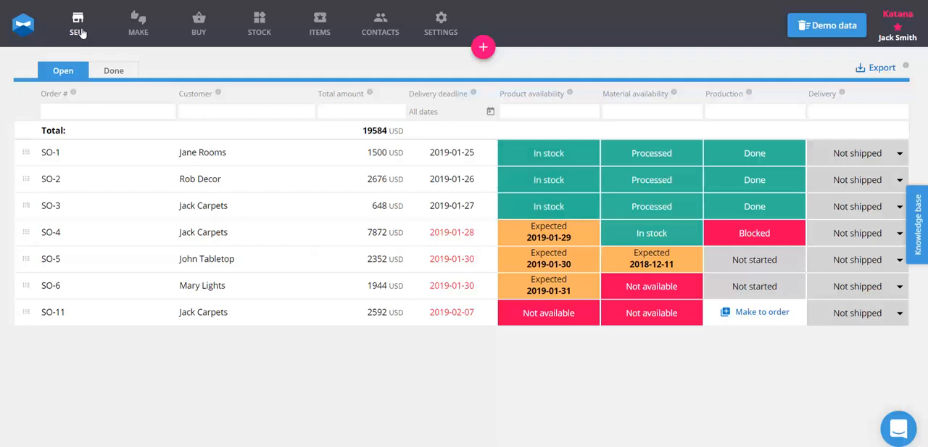
{"action": "mouse_move", "coordinate": [191, 61]}
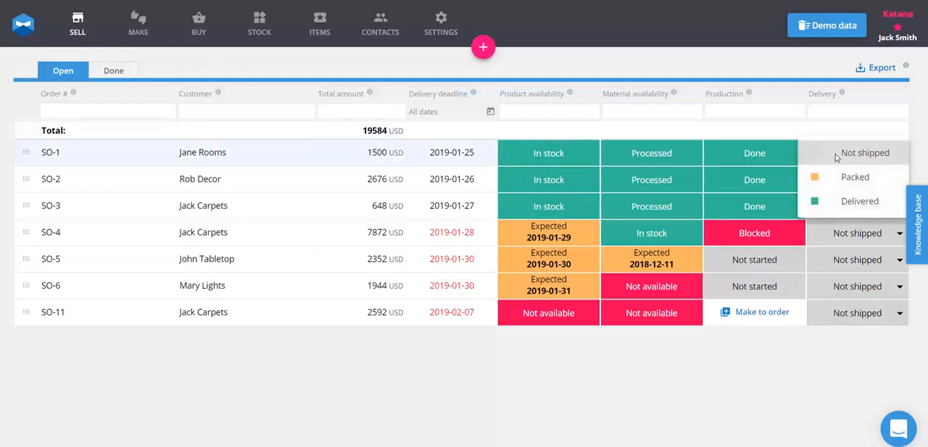
Change SO-1's Delivery status to Packed, then to Delivered.
{"action": "left_click", "coordinate": [855, 176]}
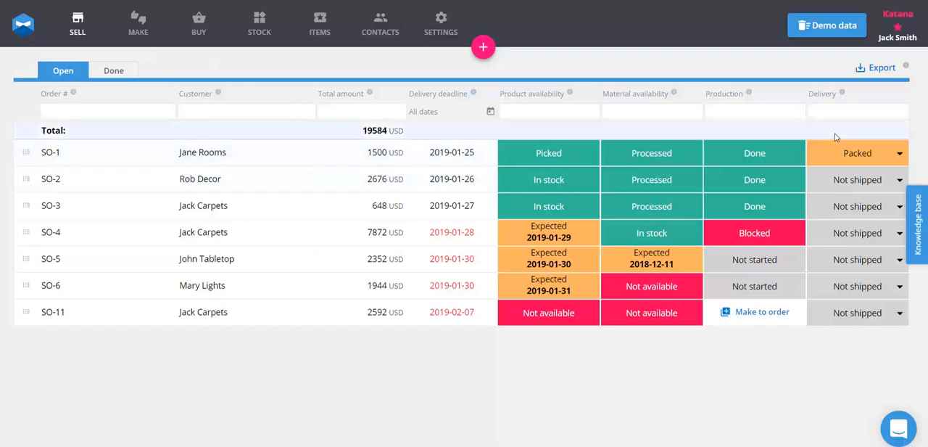
{"action": "mouse_move", "coordinate": [845, 152]}
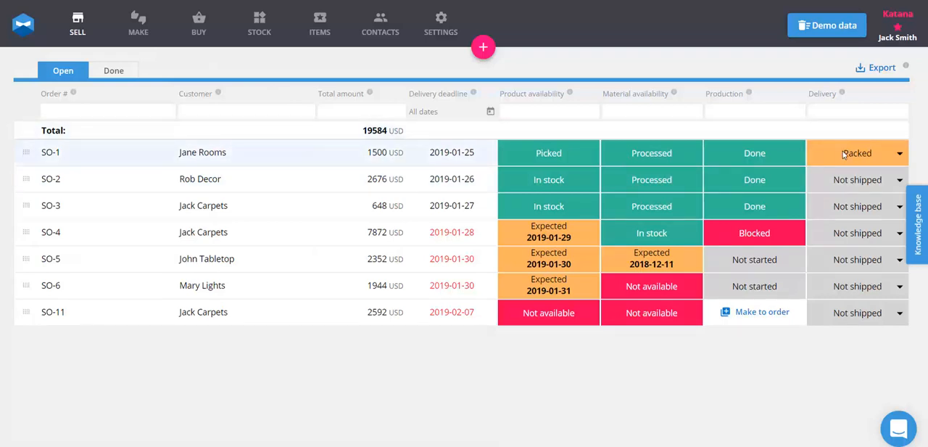
{"action": "left_click", "coordinate": [856, 152]}
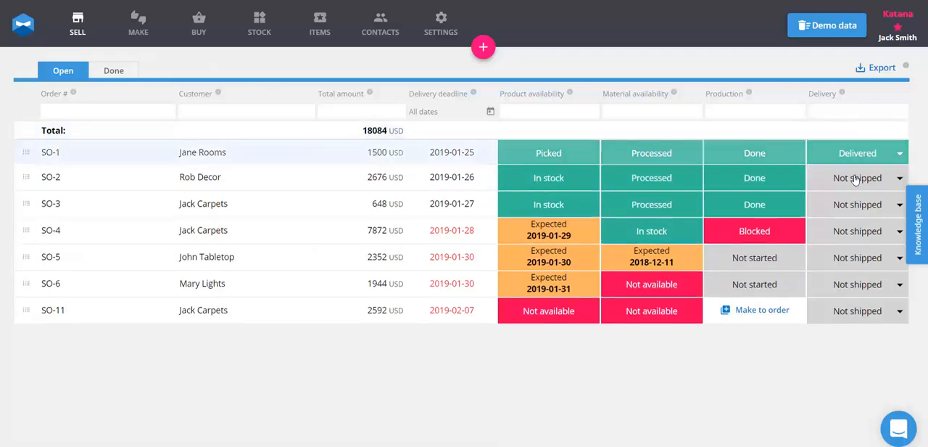